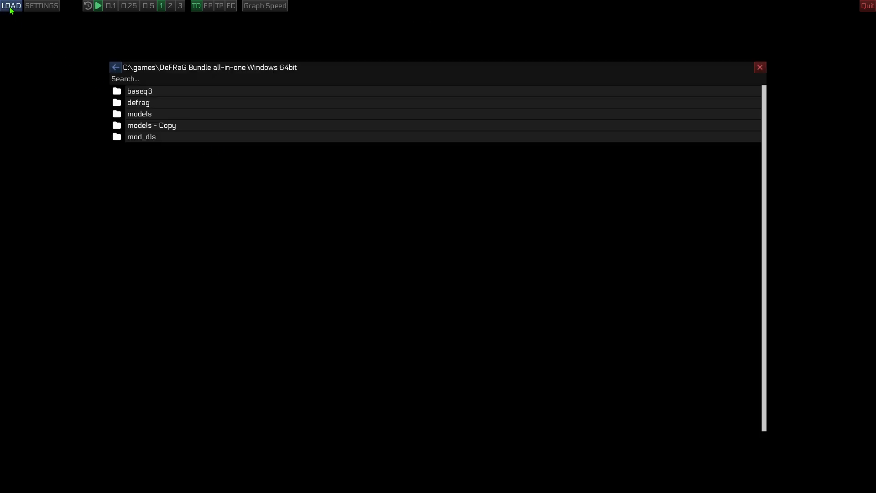
# Browse into defrag/demos toward the Winter Cup round 6 cpm demo folder
pyautogui.doubleClick(138, 102)
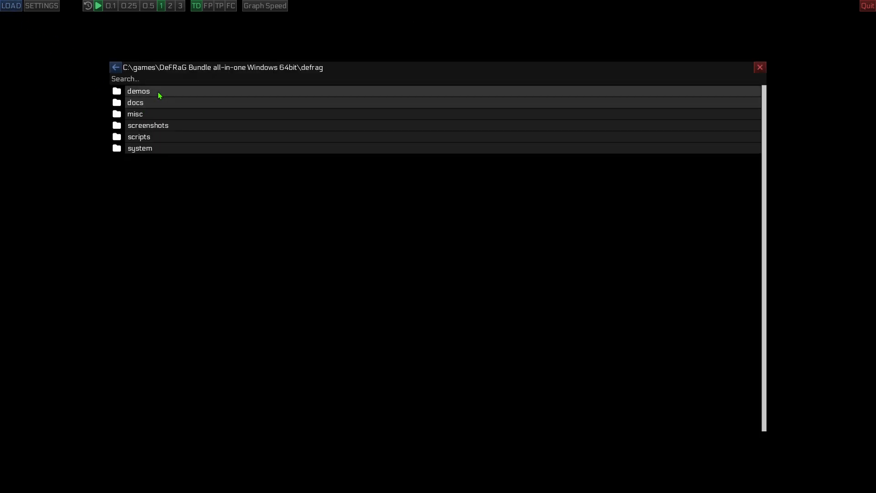
pyautogui.doubleClick(138, 91)
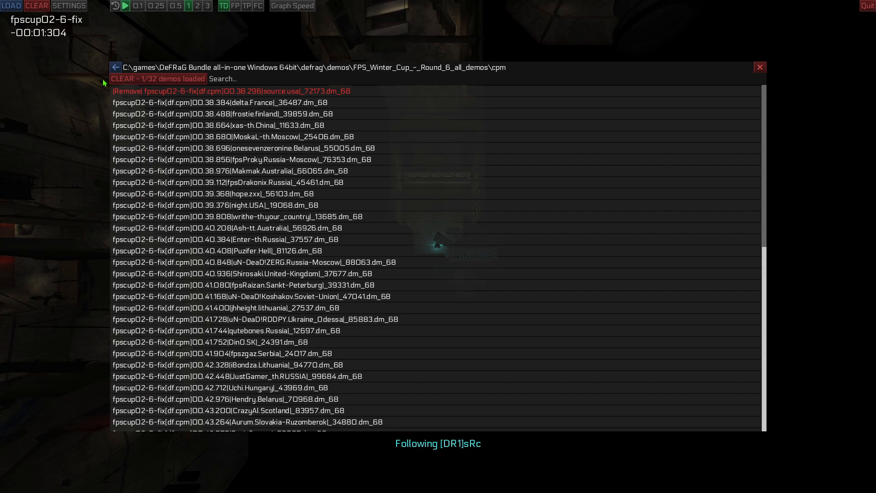
# Close the demo list and restart the round 6 replay from the beginning, following [DR1]sRc
pyautogui.click(229, 102)
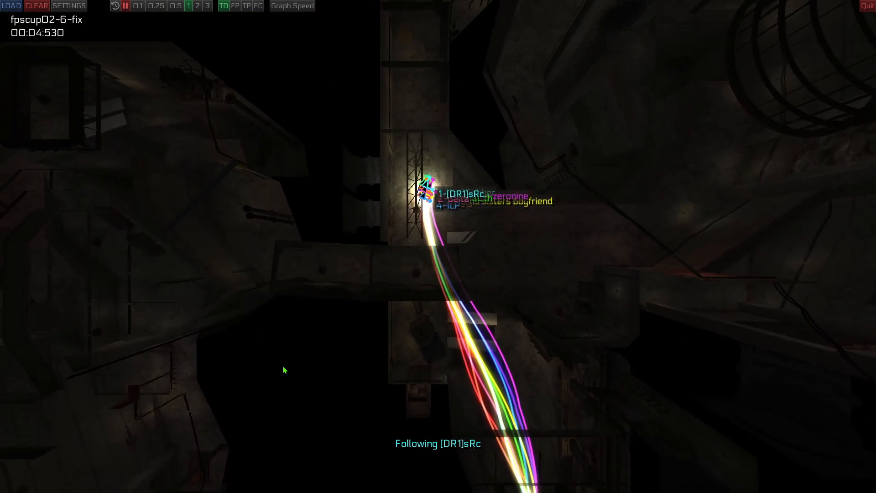
pyautogui.click(125, 6)
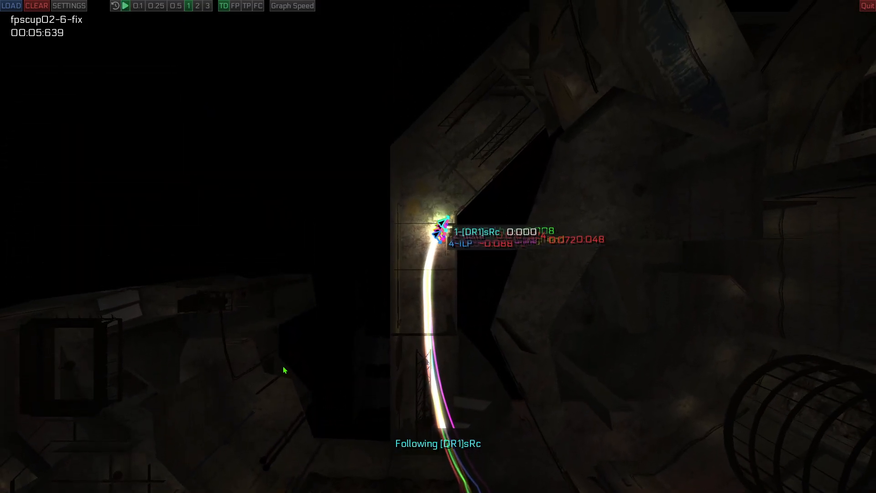
pyautogui.click(125, 5)
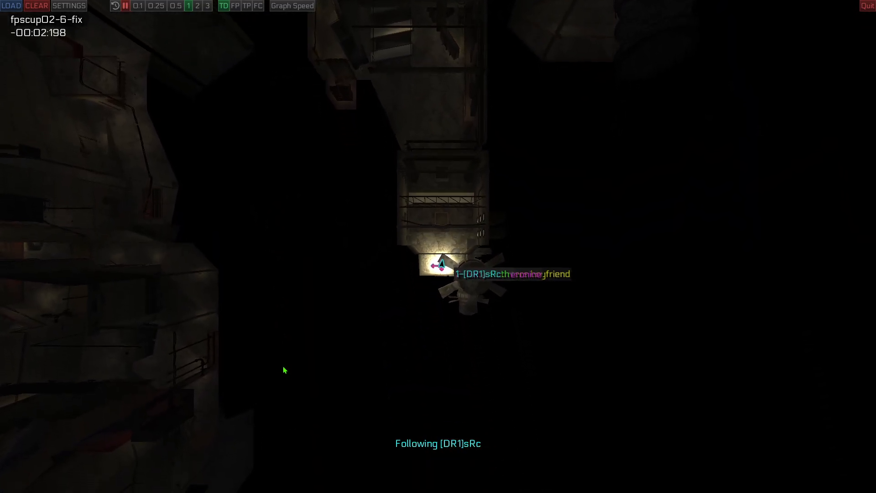
pyautogui.click(207, 6)
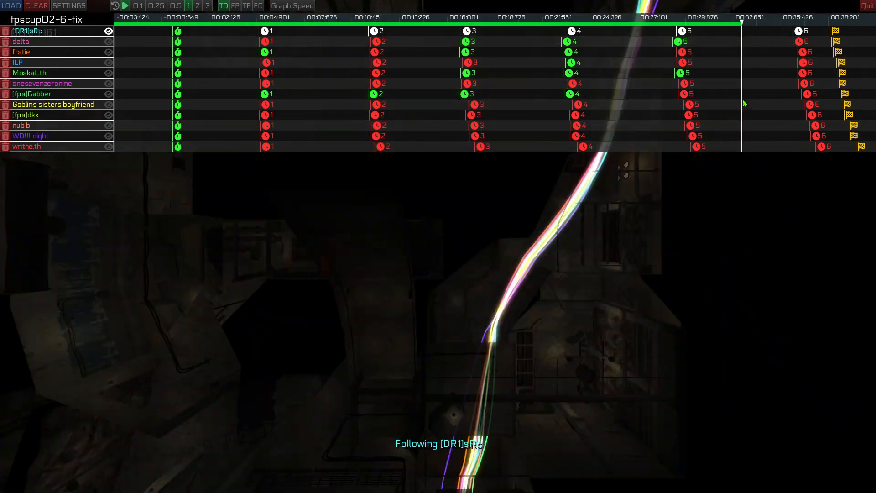
# Rerun the round 6 replay from before the start, now following nub b
pyautogui.click(125, 6)
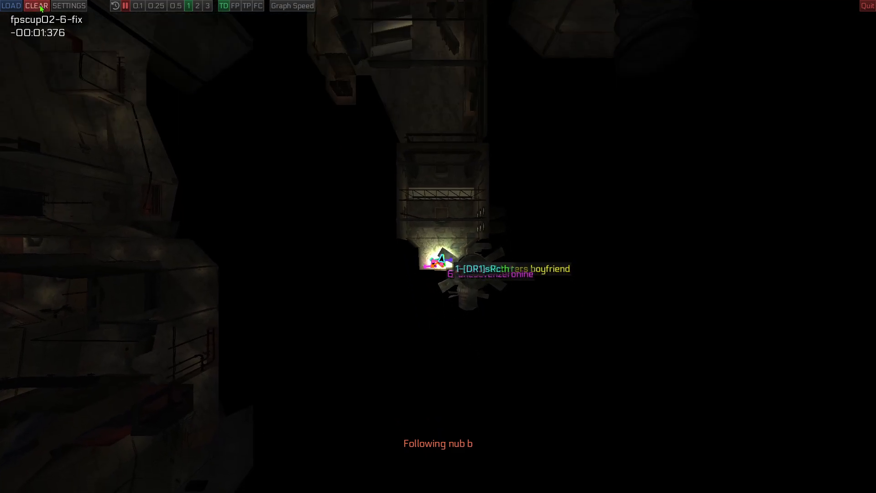
# Clear the round 6 demos and load the 14 round 5 cpm demos, goblin through CrazyAl
pyautogui.click(10, 6)
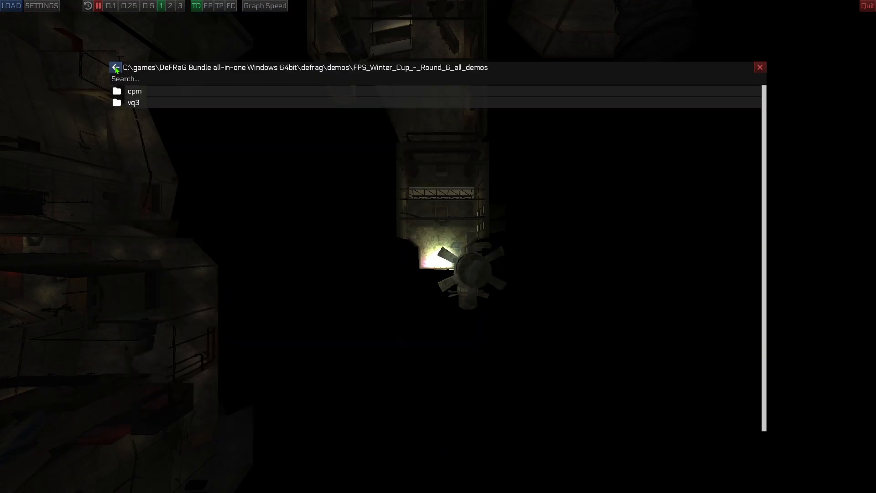
pyautogui.click(134, 91)
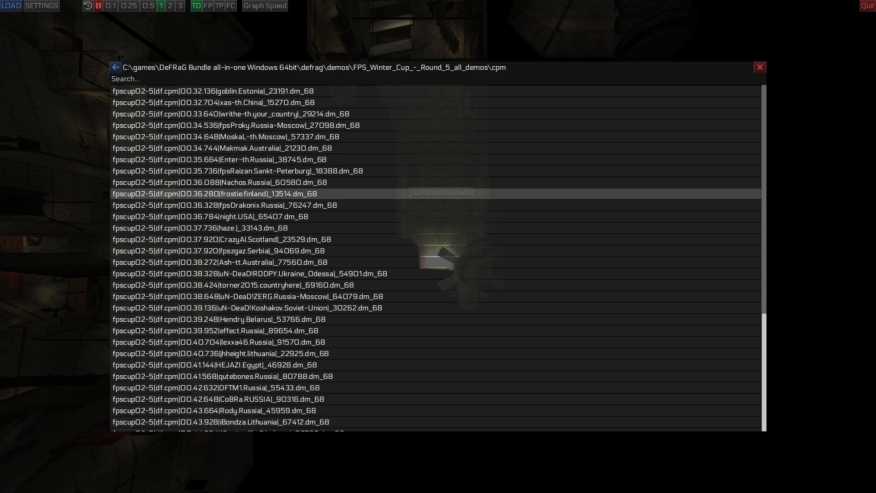
pyautogui.click(10, 6)
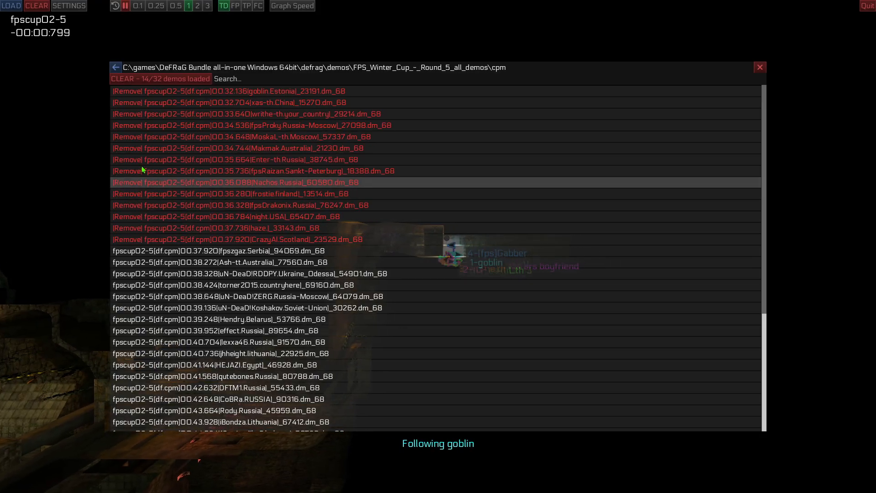
pyautogui.click(759, 66)
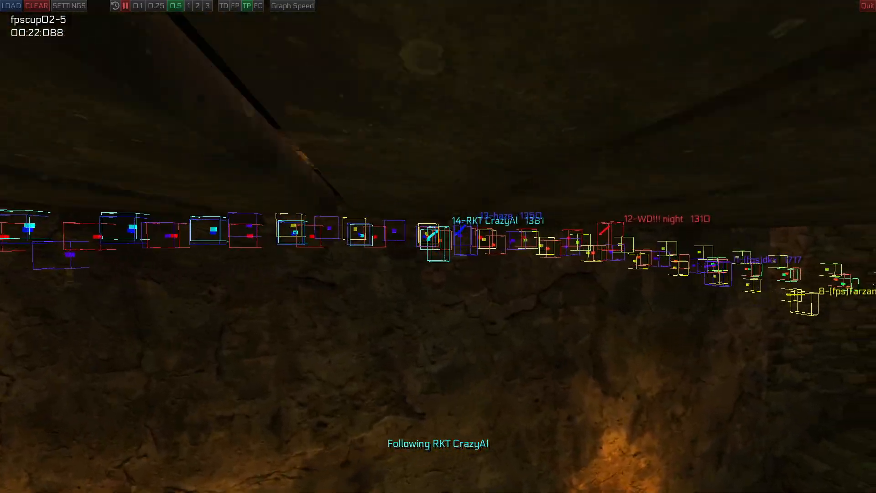
# Replay round 5 at 0.5 speed in third-person view, following RKT CrazyAl
pyautogui.click(125, 7)
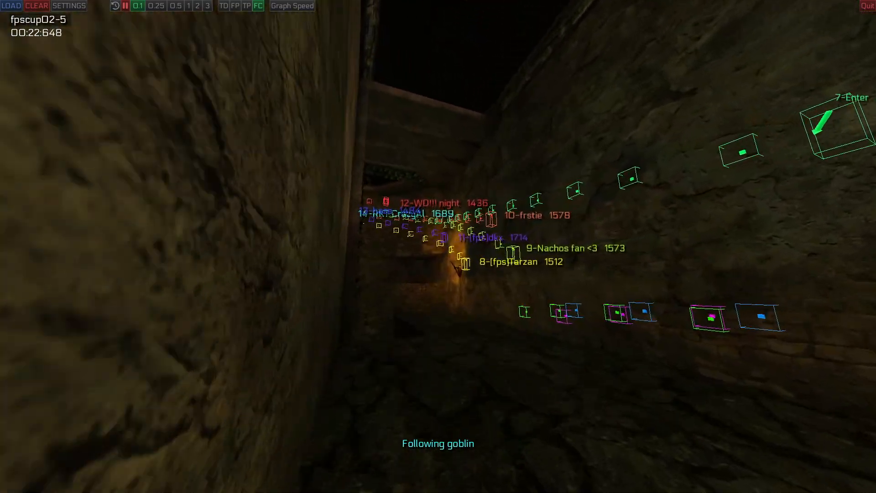
# Let the replay run past the finish to show the 14-time leaderboard, goblin fastest at 00:32:136
pyautogui.click(126, 6)
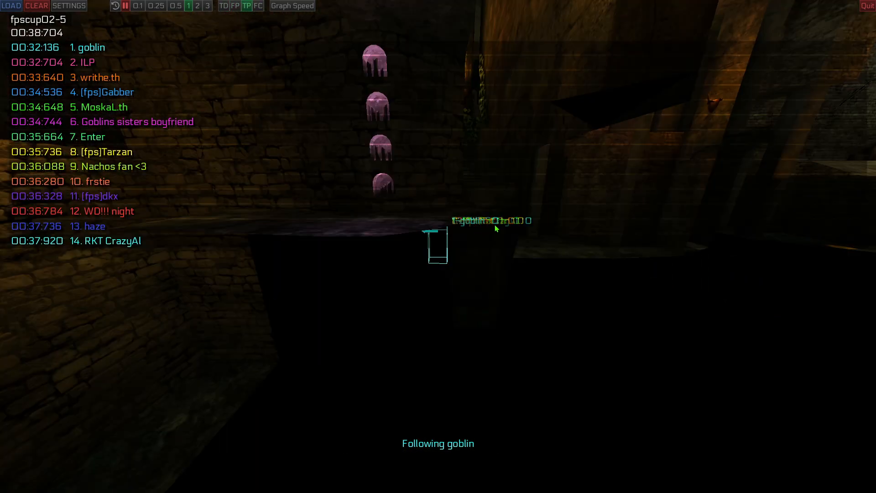
# Fly the free cam through the replay at 0.1 and 0.5 speed, then pause just after the finish with the leaderboard up
pyautogui.click(126, 7)
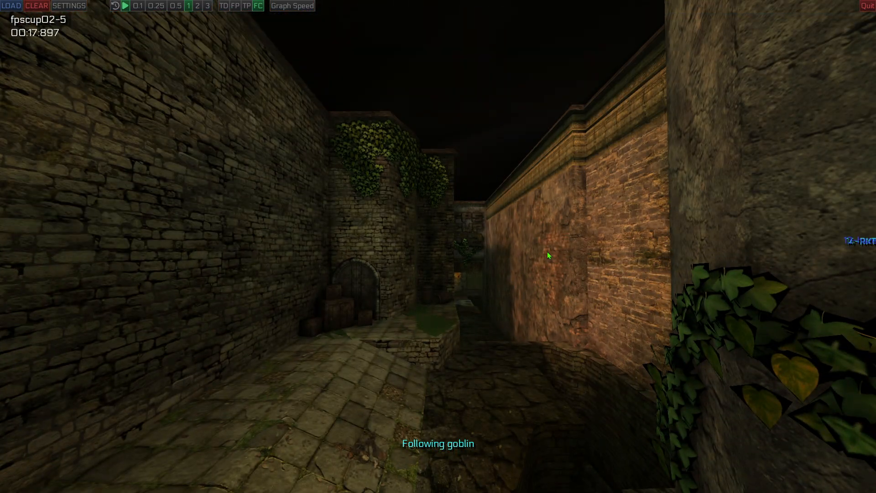
pyautogui.click(125, 6)
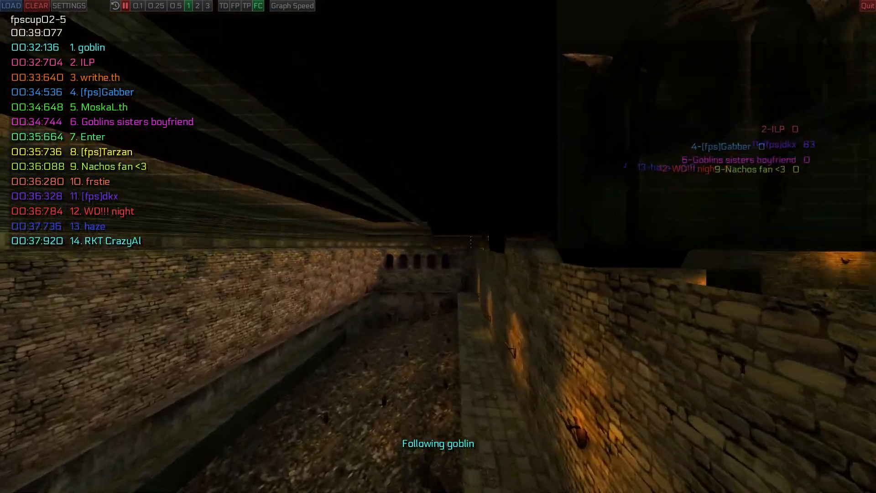
pyautogui.click(125, 6)
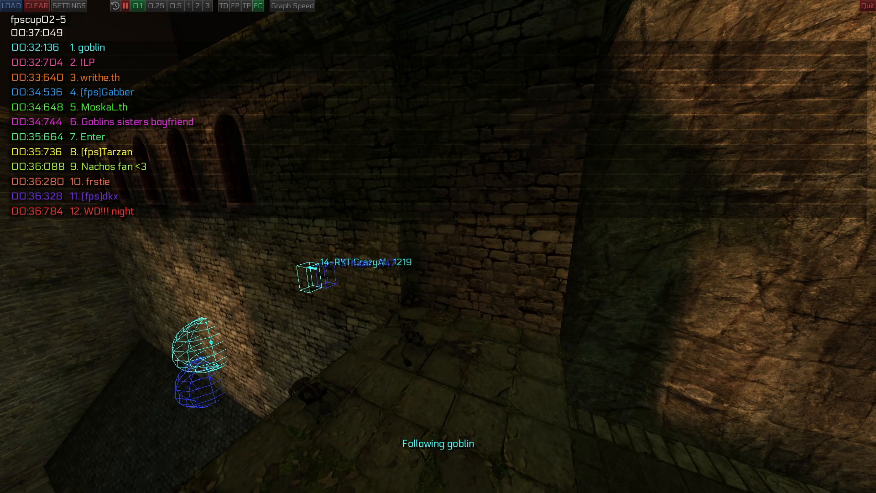
pyautogui.click(177, 6)
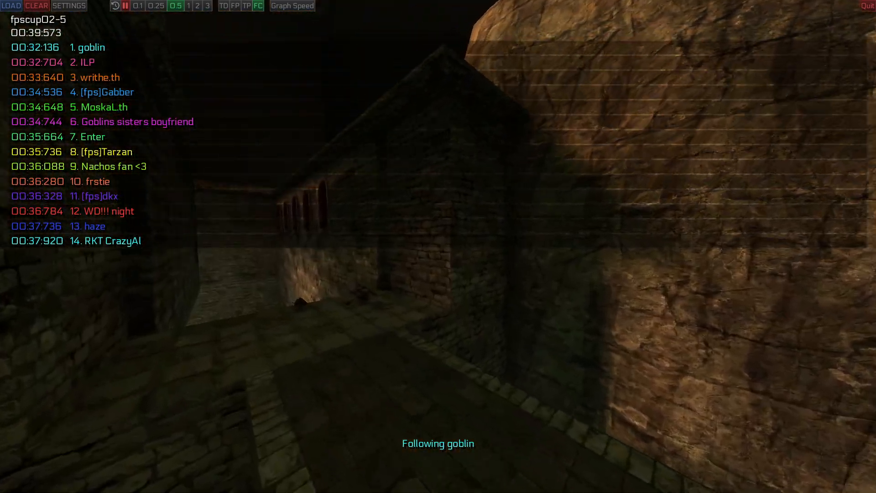
pyautogui.click(125, 6)
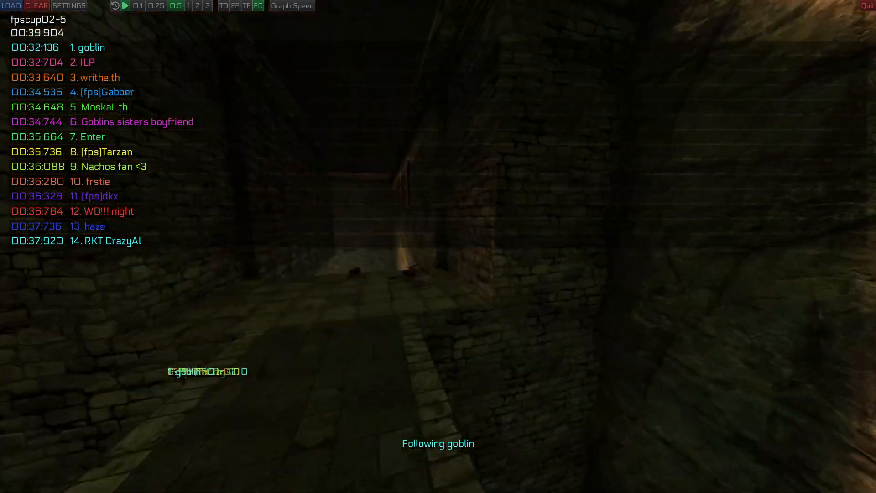